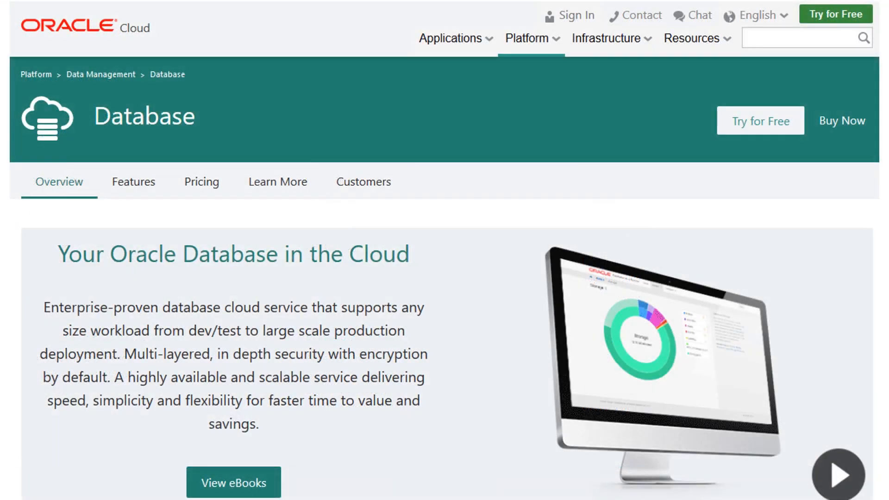
mouse_move(841, 120)
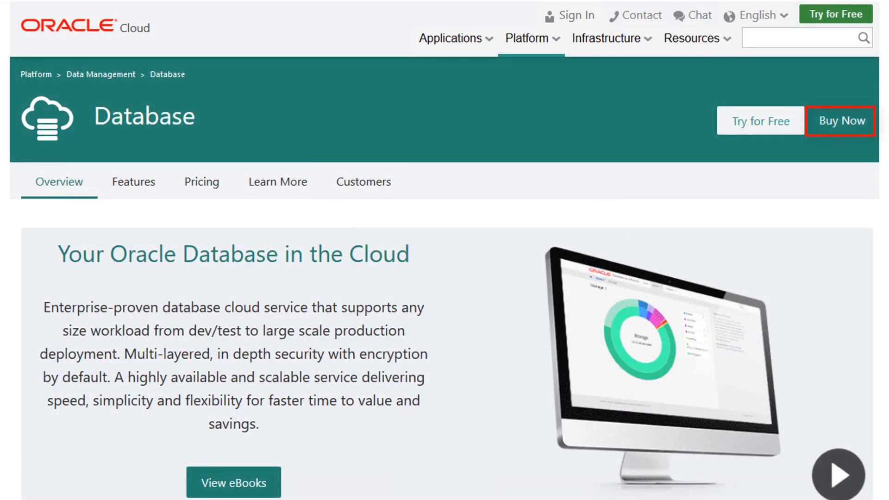
Launch the Cost Estimator from the Oracle Database page via Buy Now
click(841, 121)
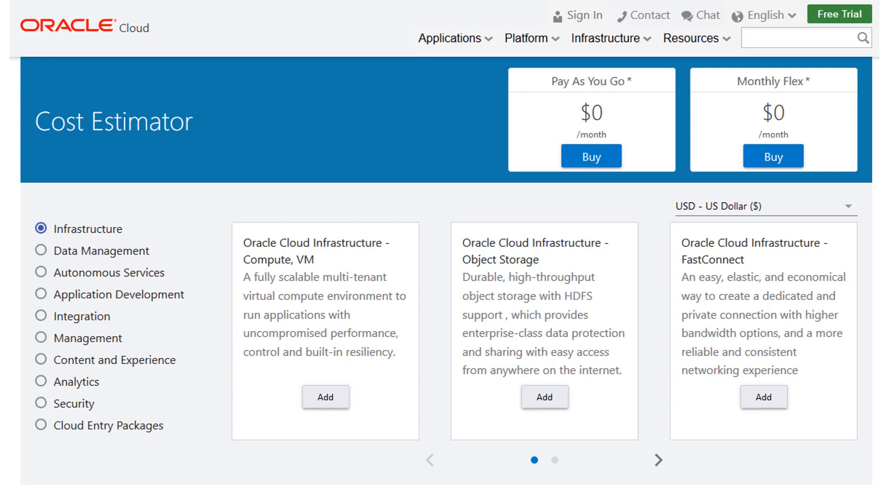
List the Data Management services, page through them, and return to the first page
click(40, 250)
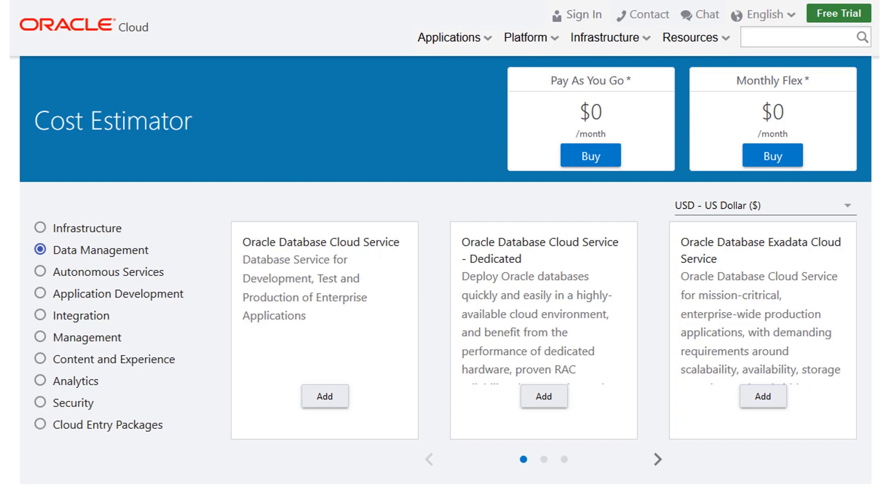
mouse_move(650, 475)
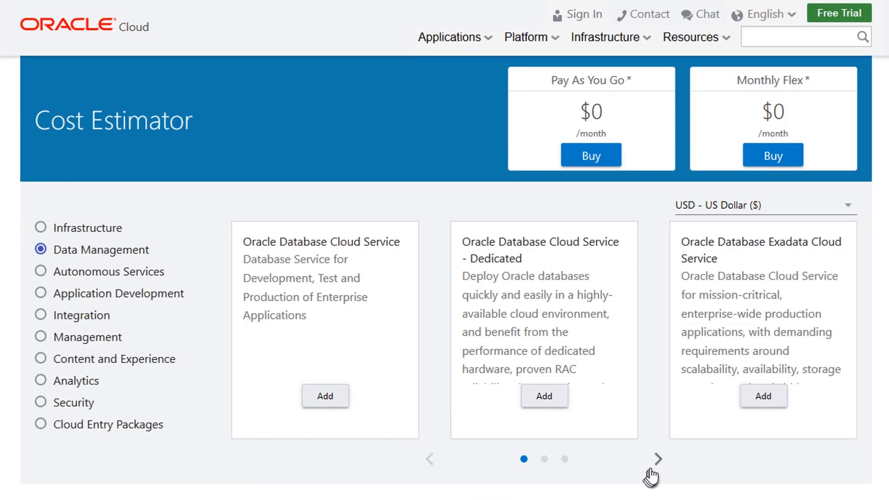
click(657, 460)
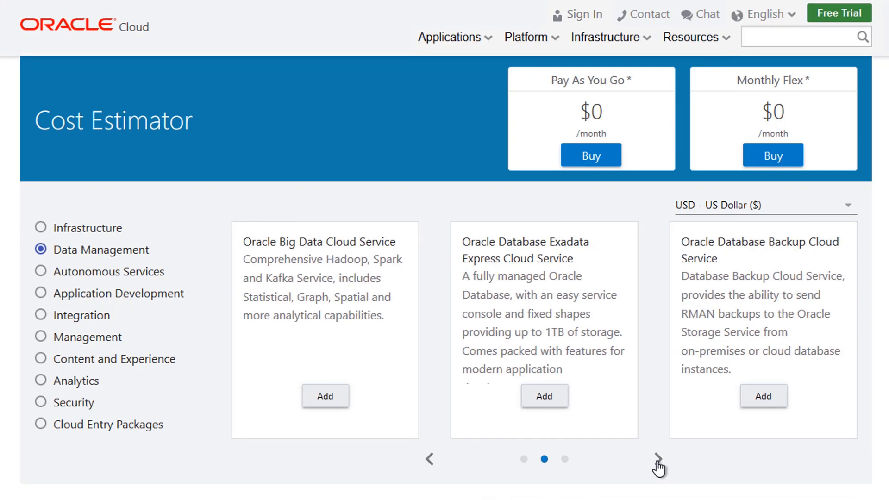
click(657, 460)
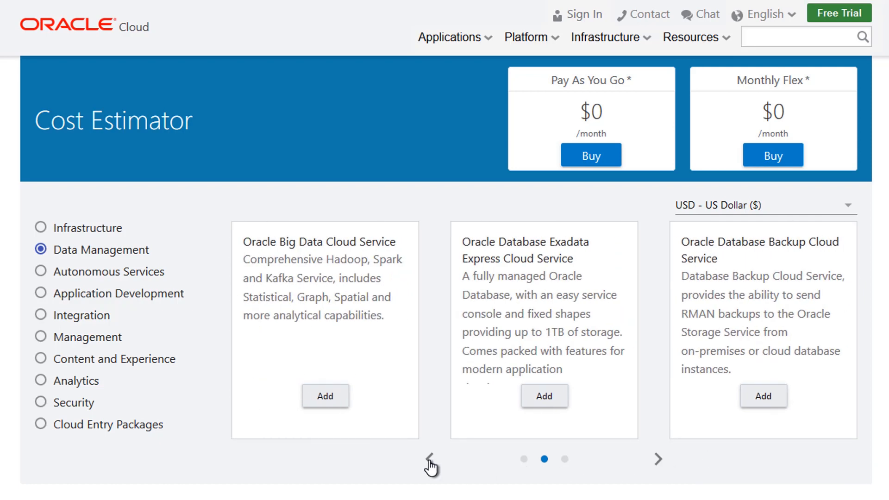
click(431, 459)
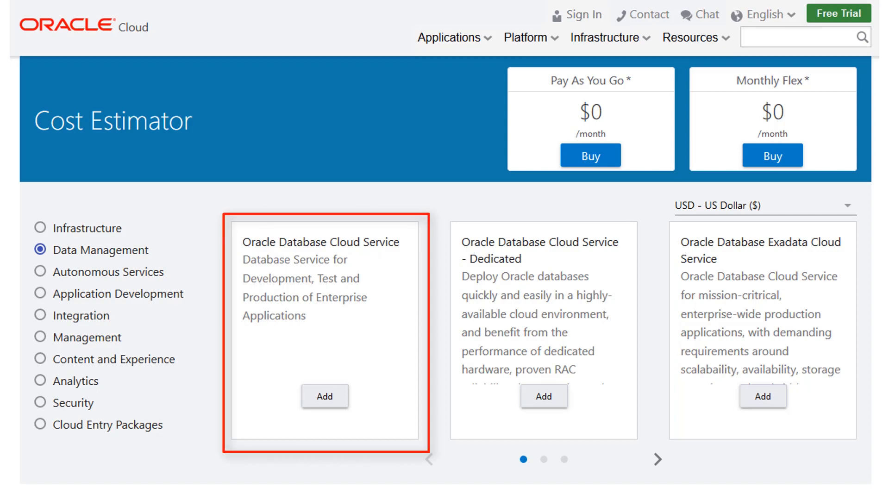
Add Oracle Database Cloud Service with 2 Database instances ($1,250 pay-as-you-go, $835 Monthly Flex)
click(325, 396)
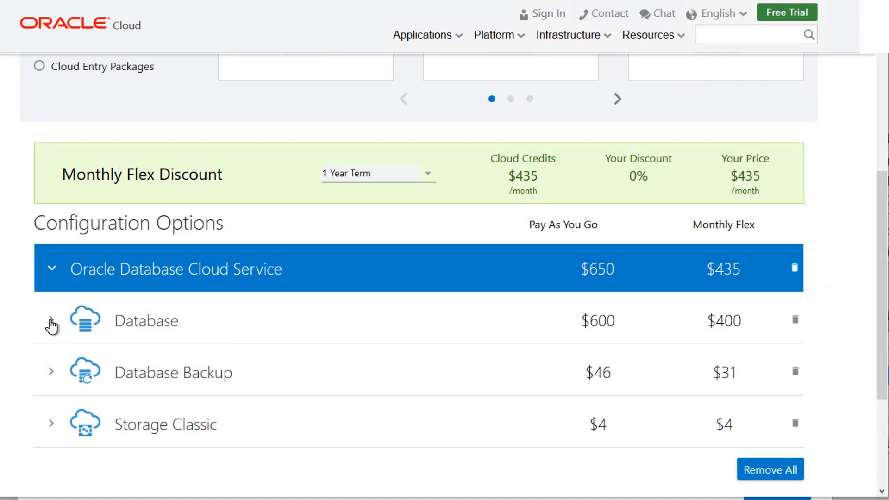
click(51, 325)
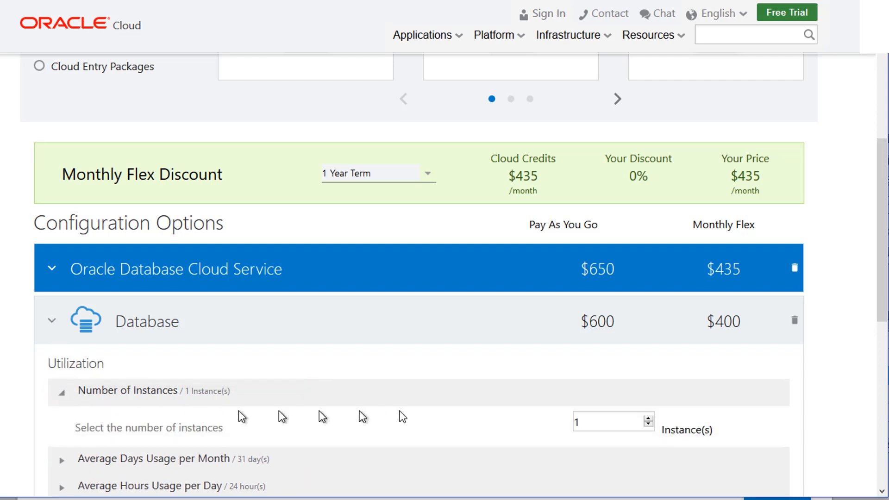
click(651, 418)
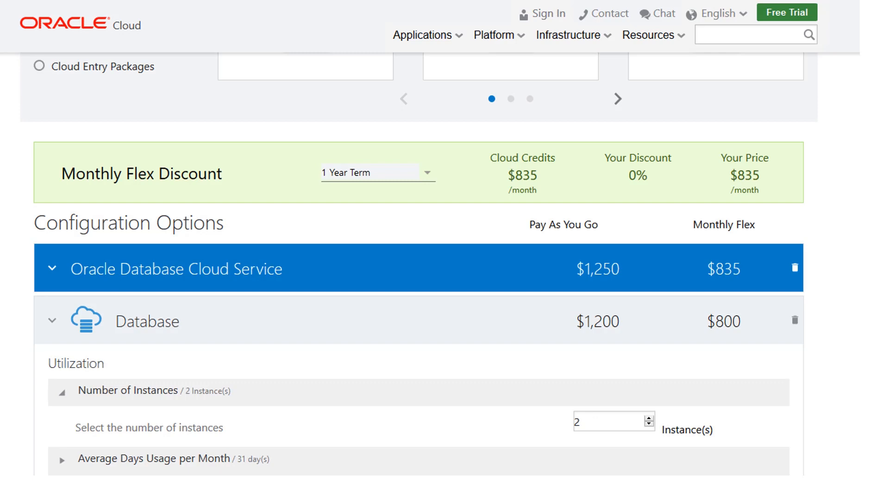
Collapse the service rows and remove all services, returning both totals to $0
scroll(down, 3)
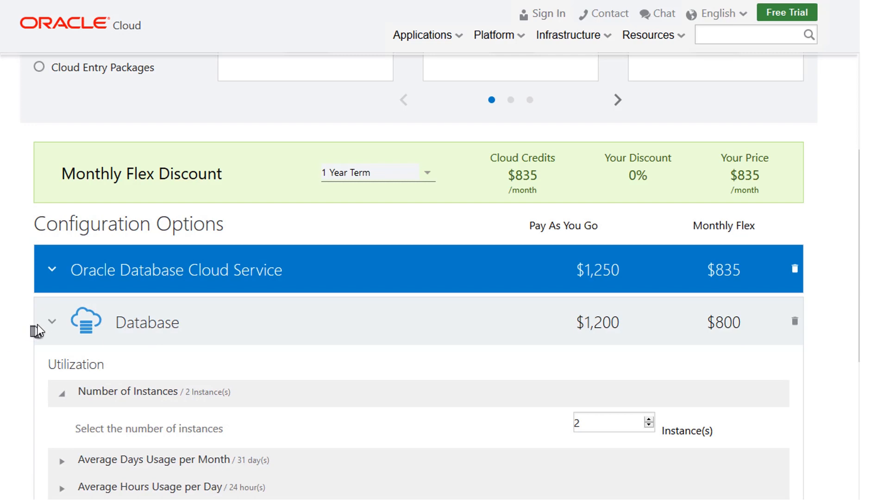
click(51, 322)
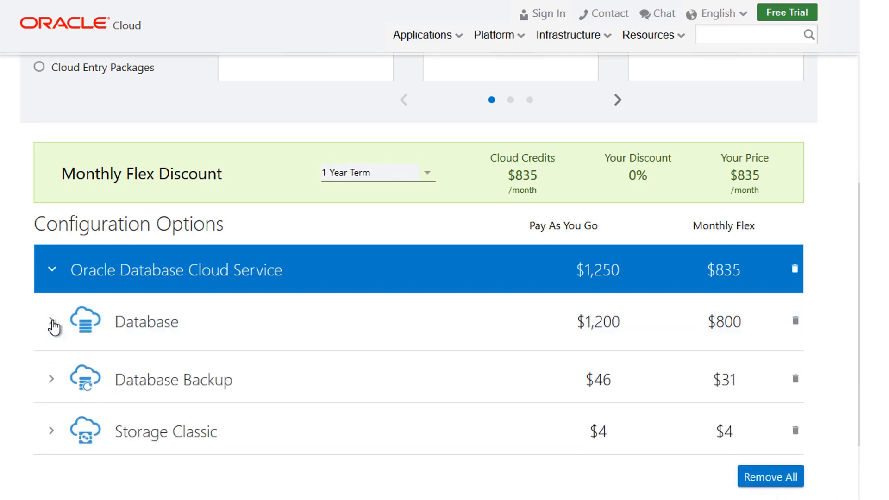
click(52, 270)
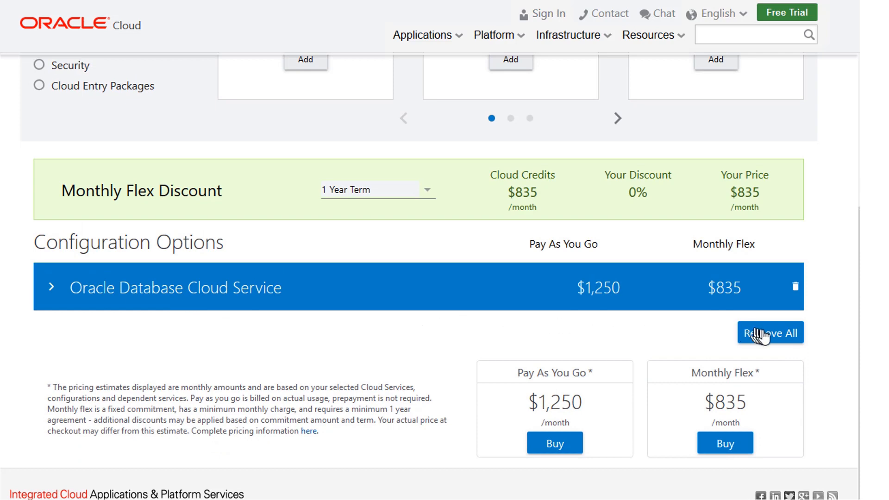
click(770, 333)
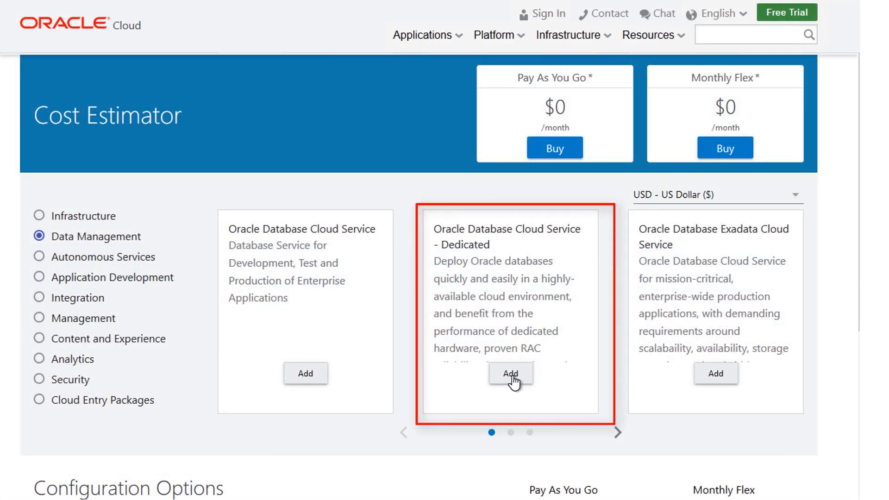
Add Oracle Database Cloud Service - Dedicated with 2 Database - Dedicated instances ($9,300 pay-as-you-go, $6,200 Monthly Flex)
click(509, 374)
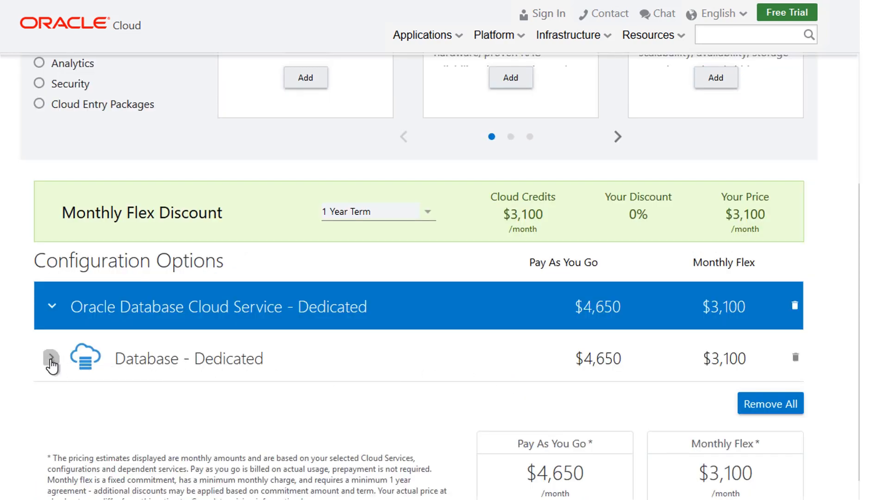
click(51, 359)
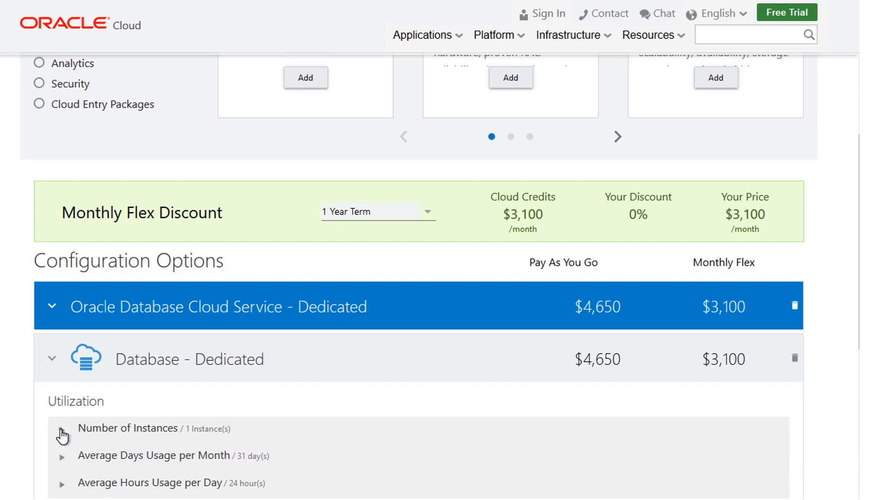
click(62, 431)
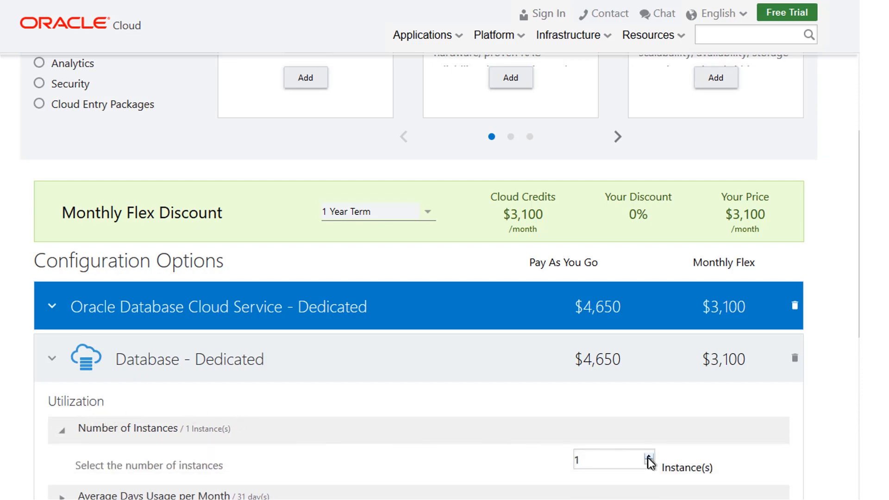
click(646, 456)
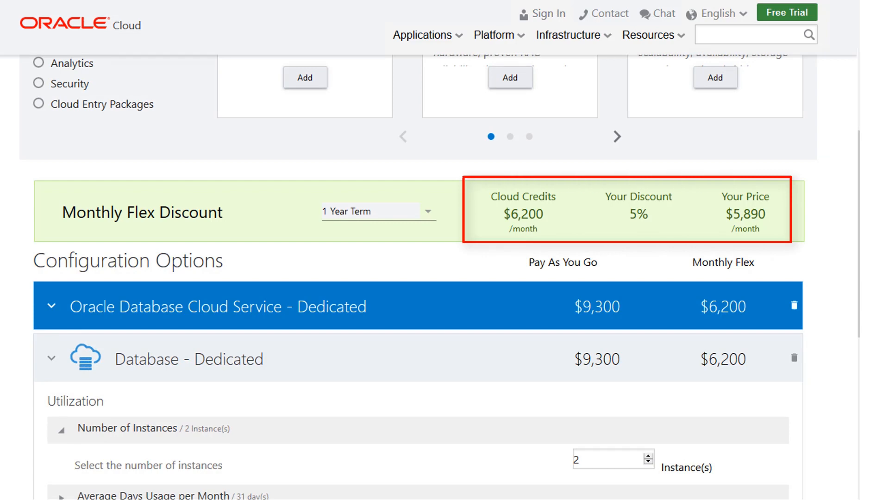
mouse_move(640, 266)
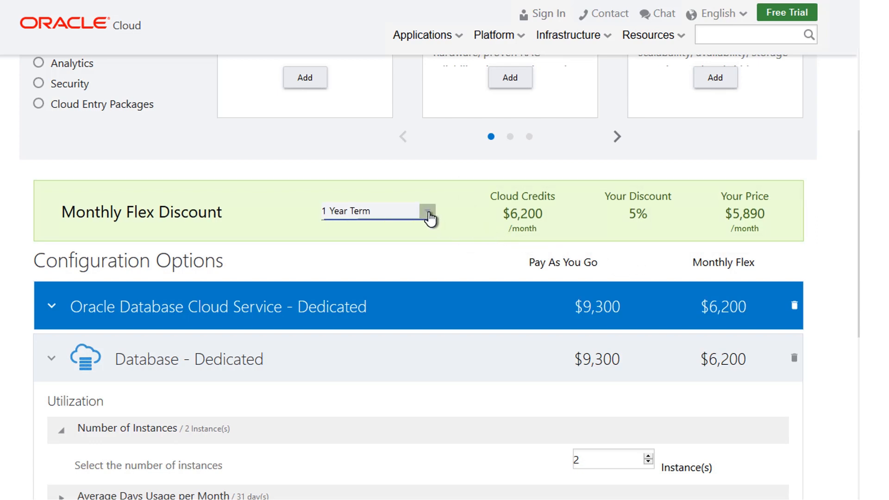
Set the Monthly Flex commitment to a 3 Year Term for a 15% discount and $5,270 price
click(426, 210)
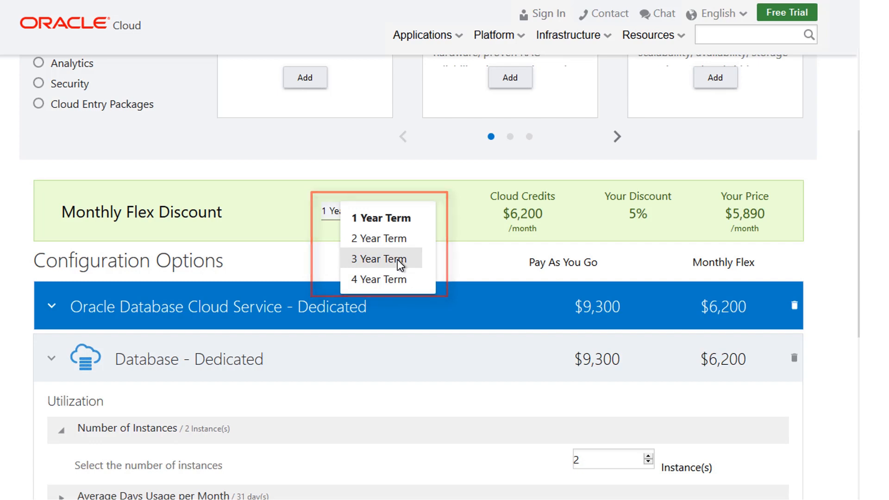
click(379, 258)
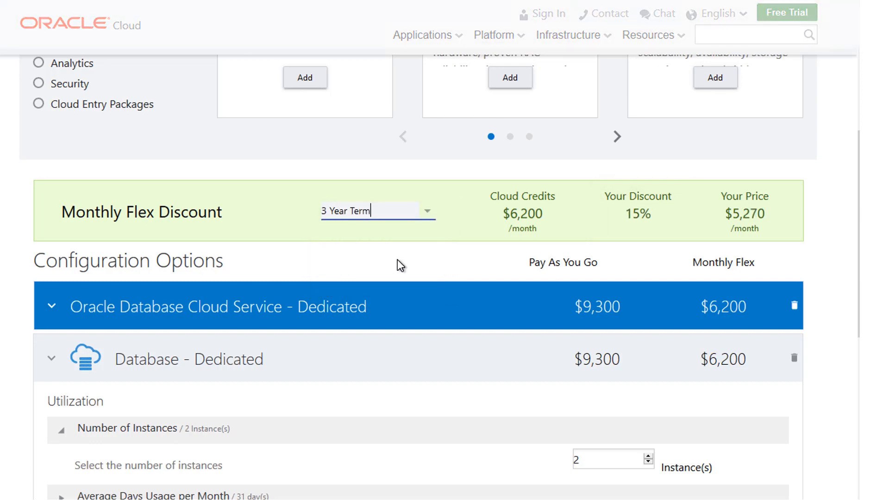
scroll(up, 3)
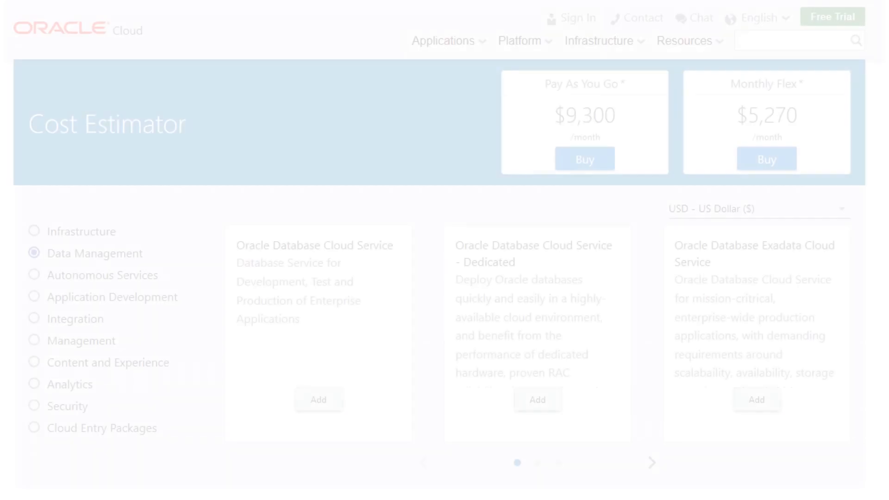